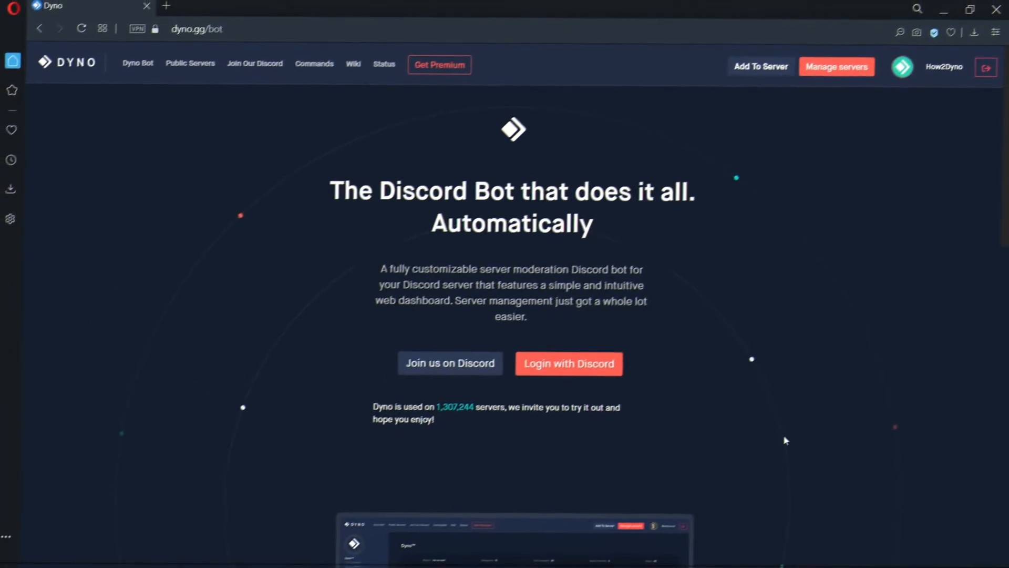
- Go to the Get Premium page and scroll to the Basic, Plus and Pro plans
left_click(440, 66)
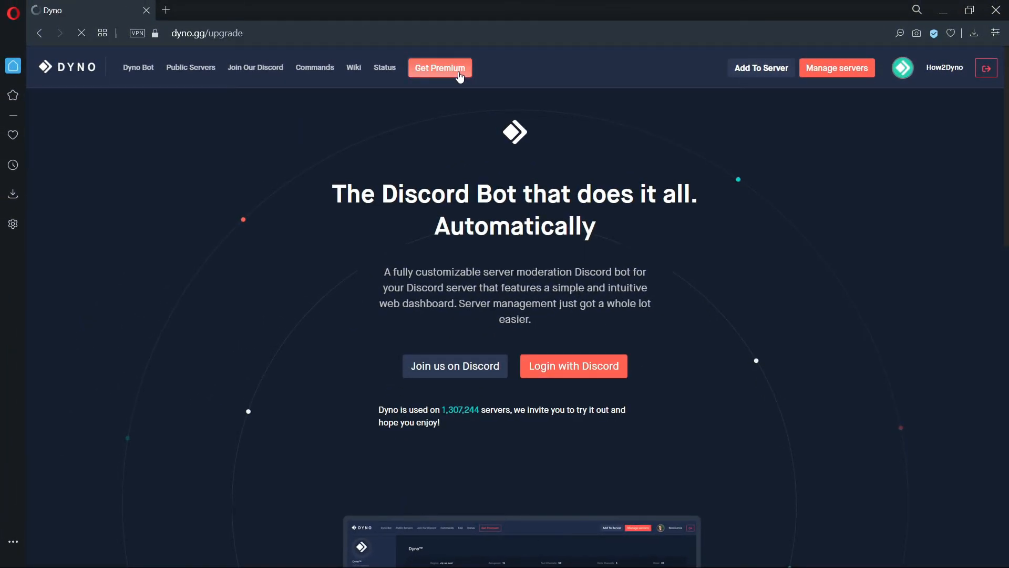
left_click(439, 68)
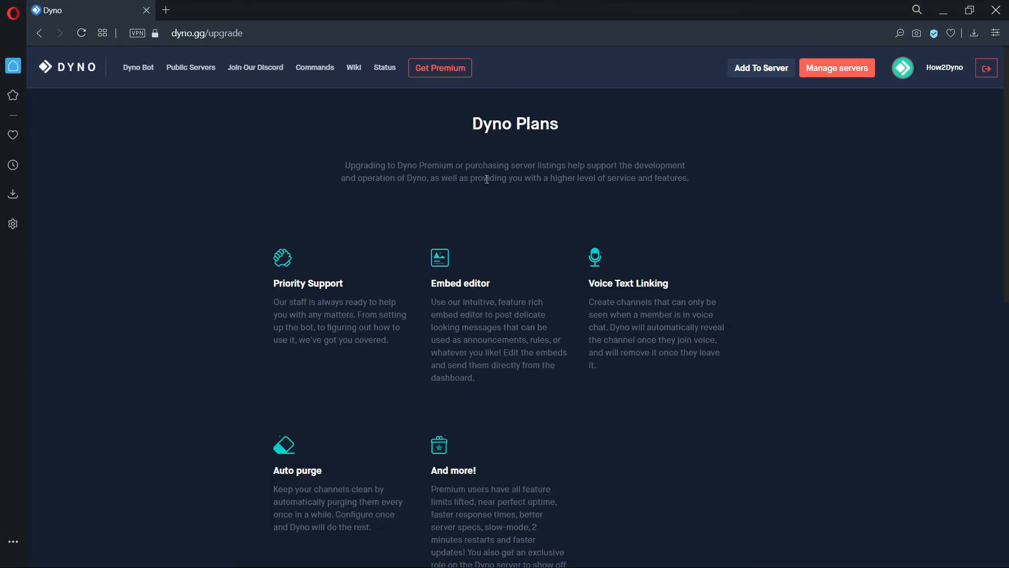
scroll("down", 3)
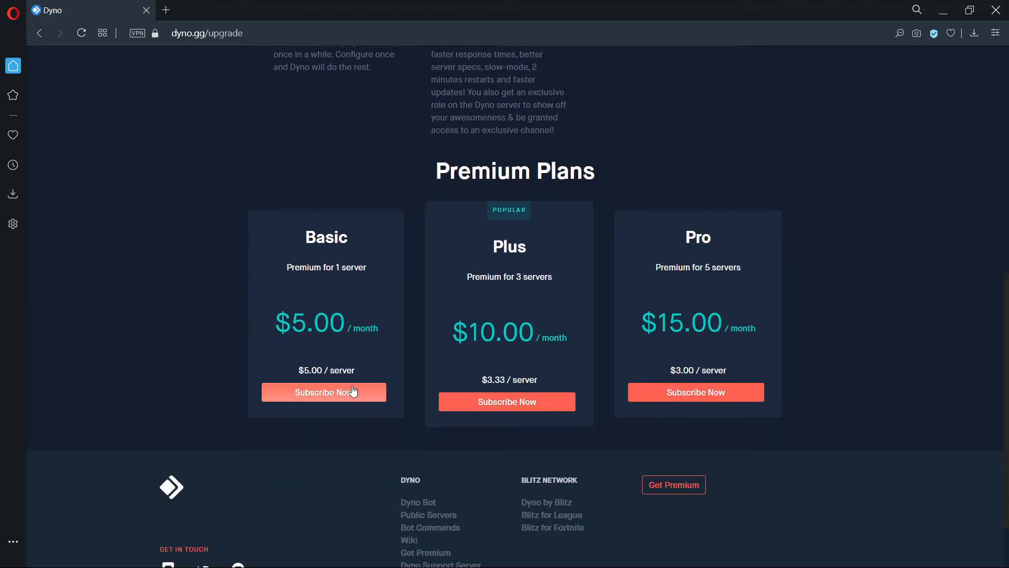
- Subscribe to the $5/month Basic plan and purchase it by card
left_click(323, 392)
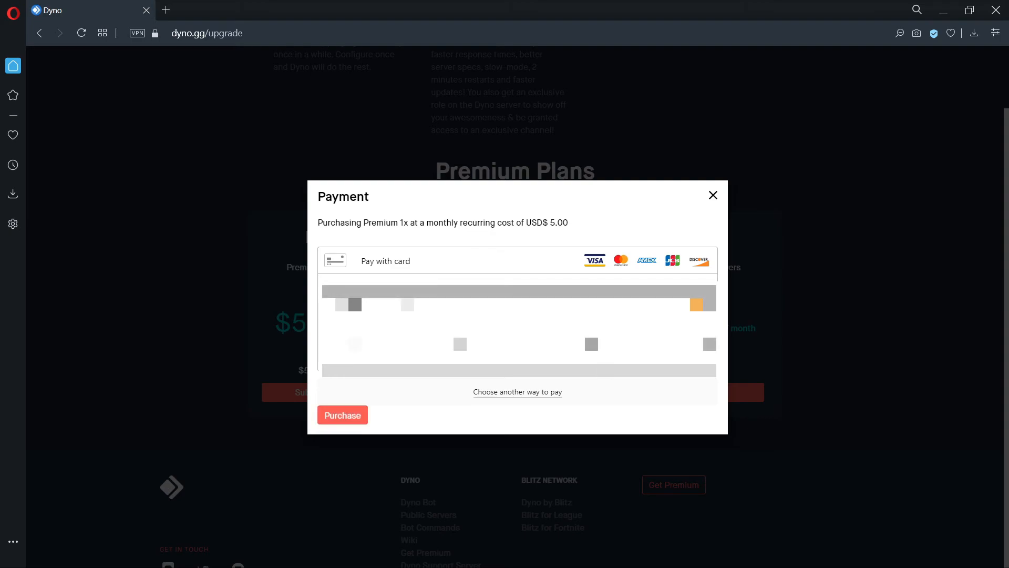
left_click(342, 415)
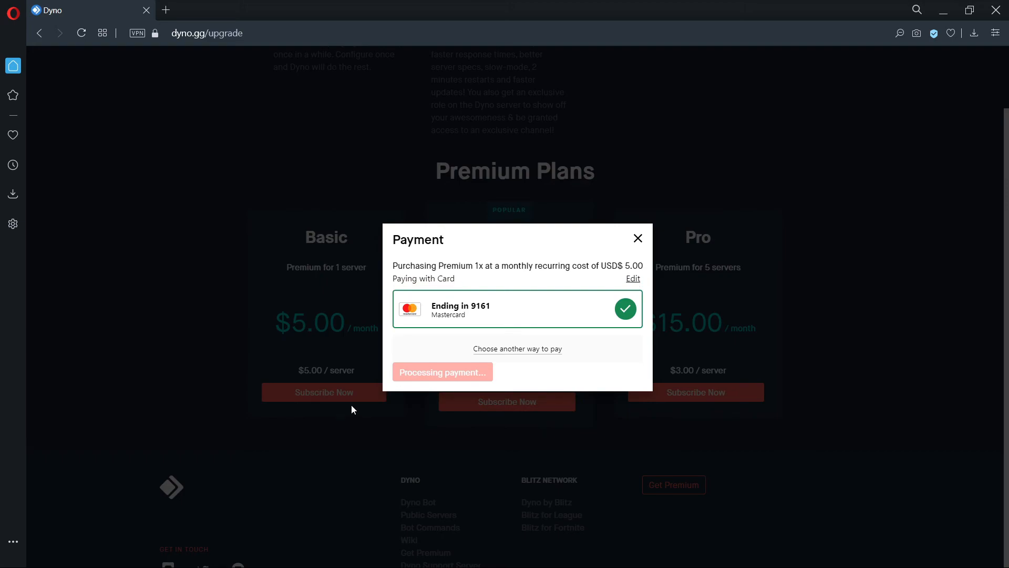
mouse_move(357, 408)
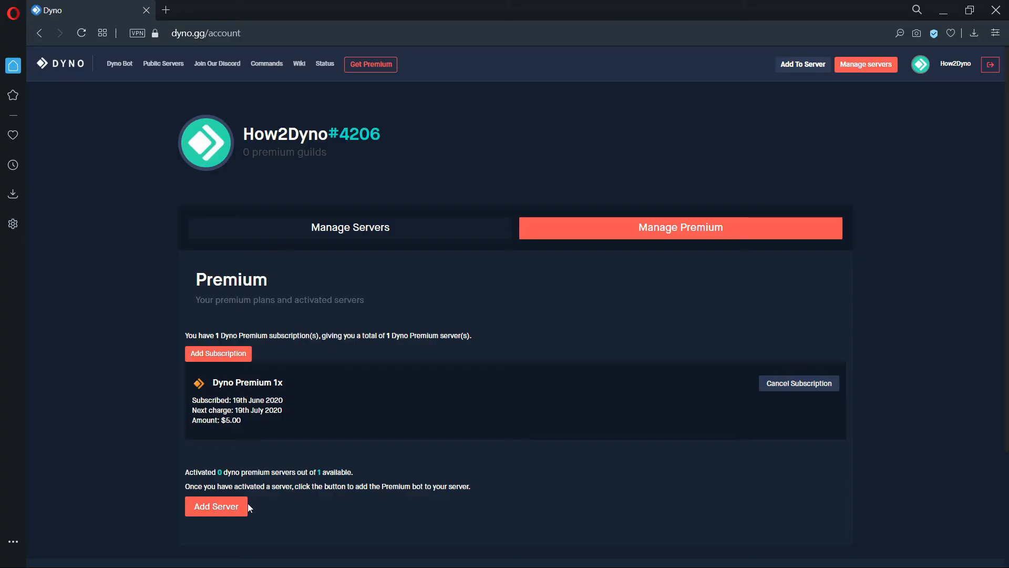
- Add a server using the Premium 1x subscription on How2Dyno Premium and activate it
left_click(215, 505)
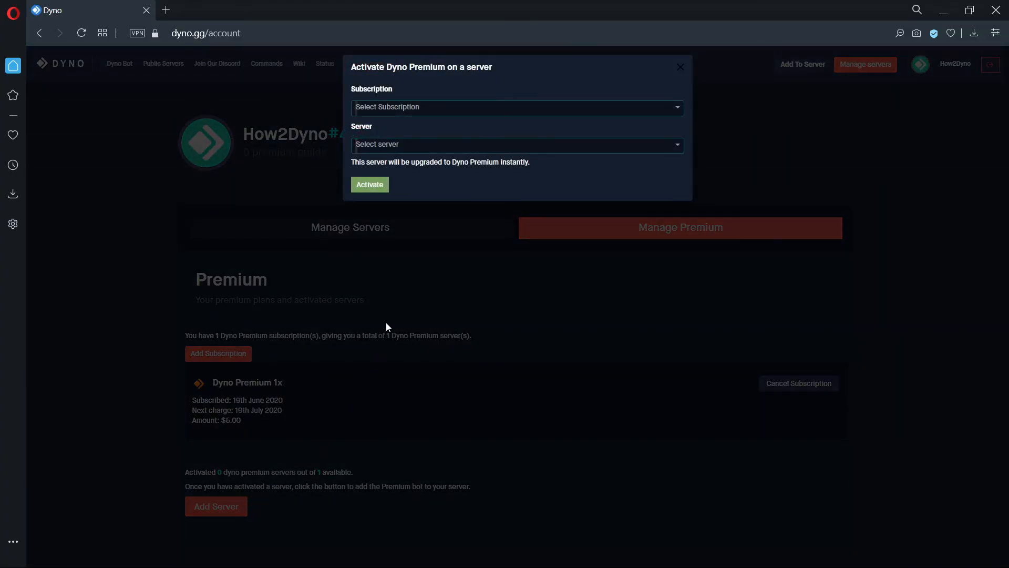
left_click(517, 107)
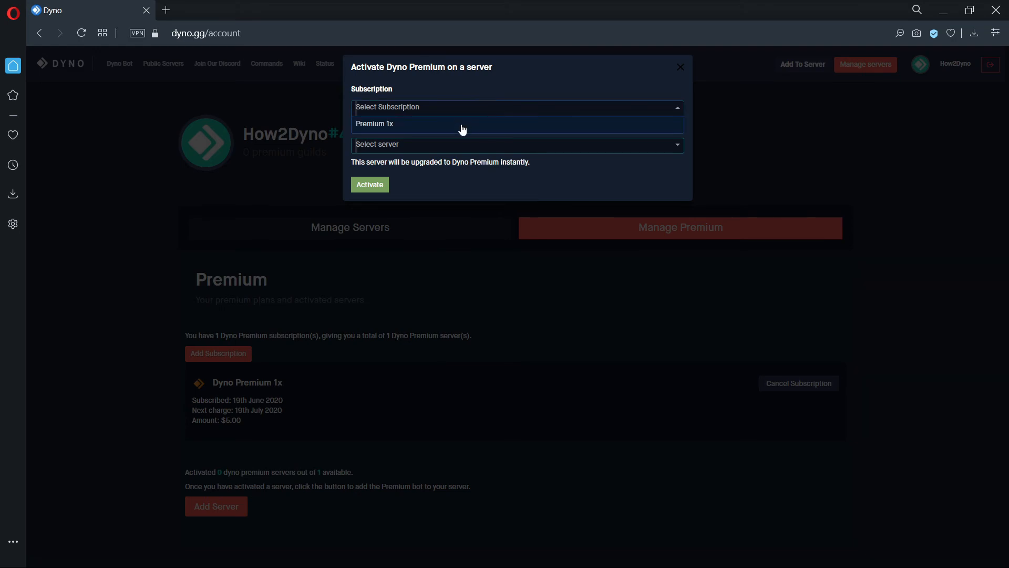
left_click(373, 124)
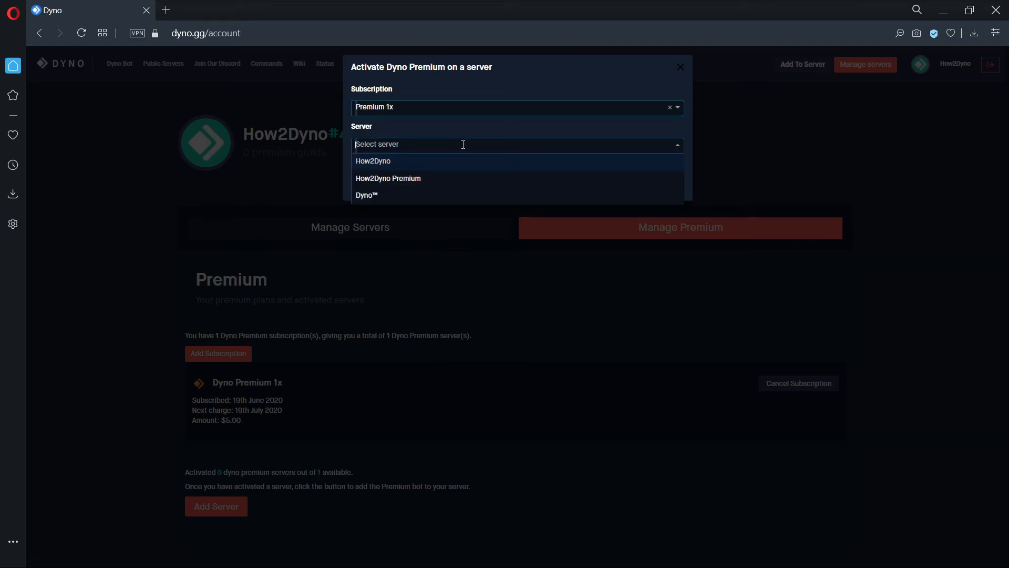
left_click(388, 178)
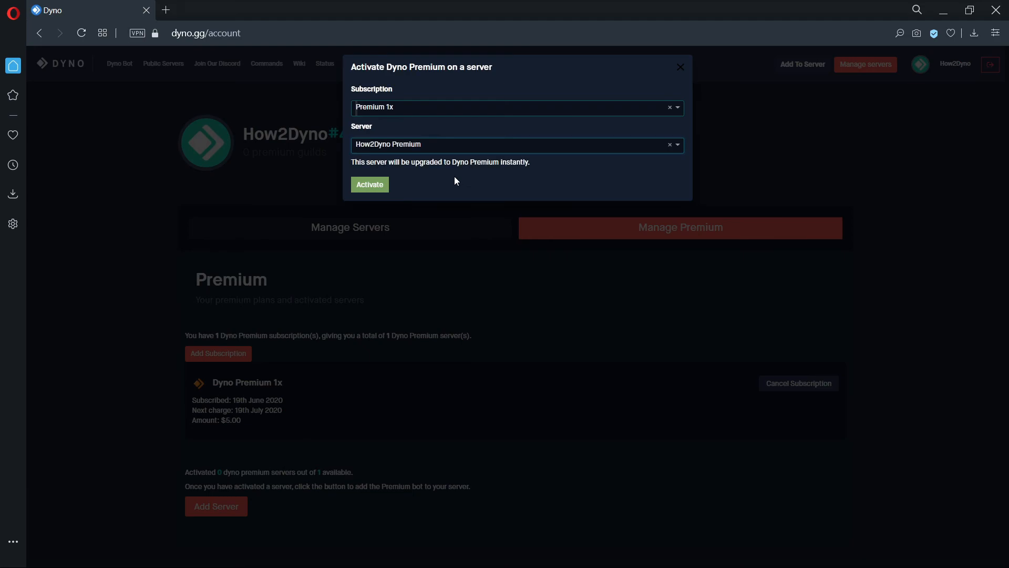
left_click(679, 67)
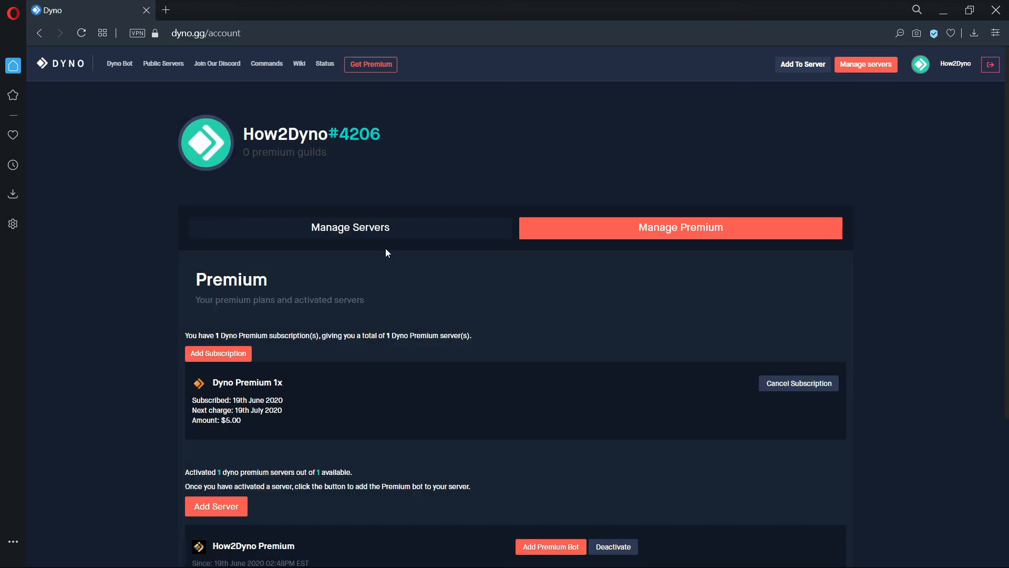
- Scroll to How2Dyno Premium and choose Add Premium Bot for it
scroll("down", 3)
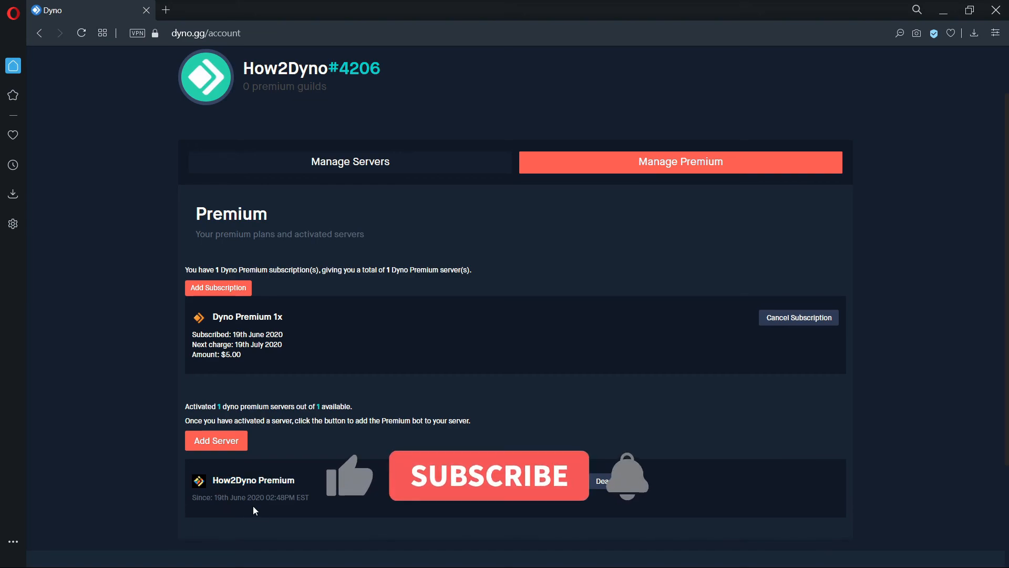
scroll("down", 3)
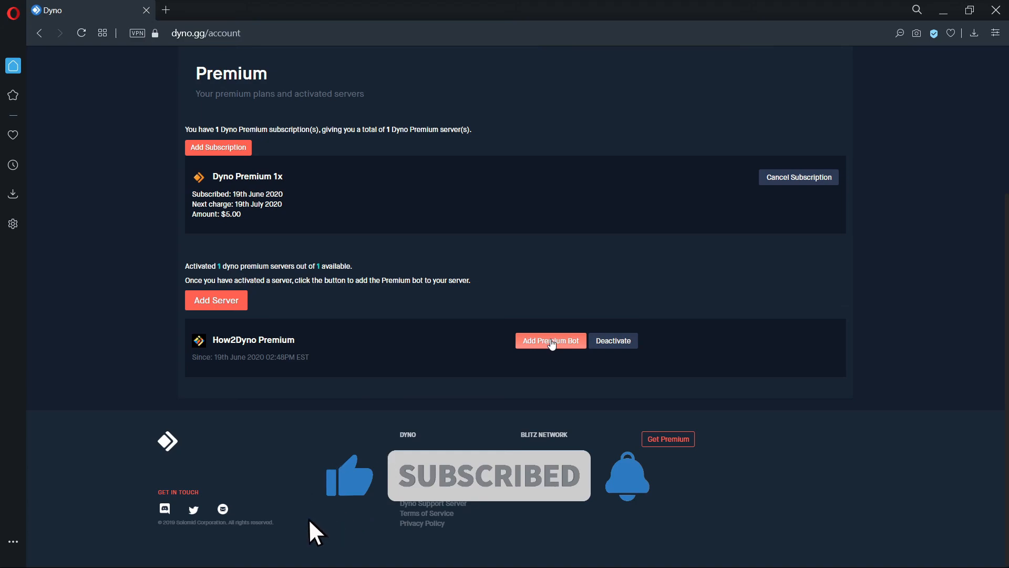
left_click(551, 341)
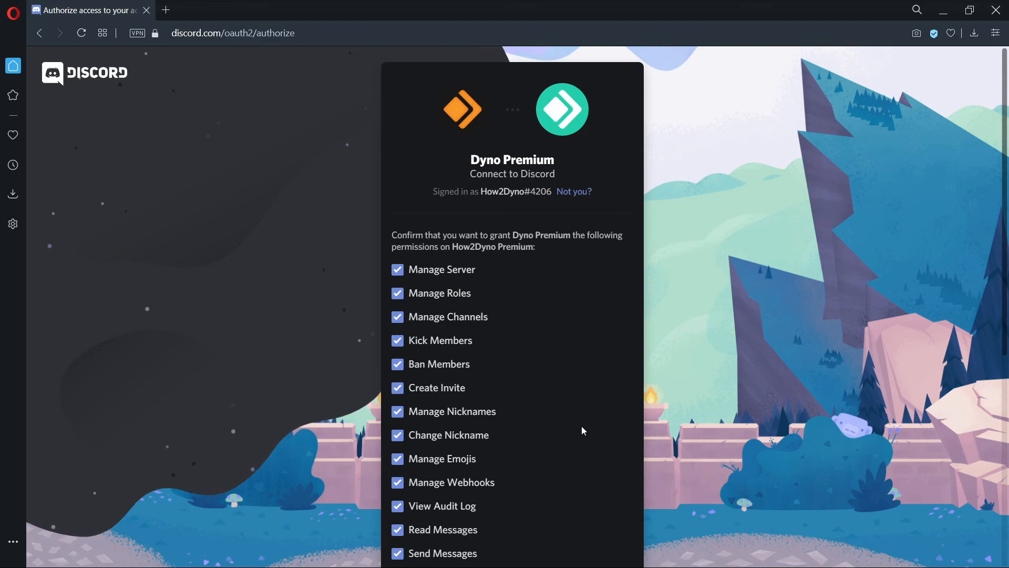
- Authorize Dyno Premium's requested permissions and begin the I'm not a robot check
scroll("down", 3)
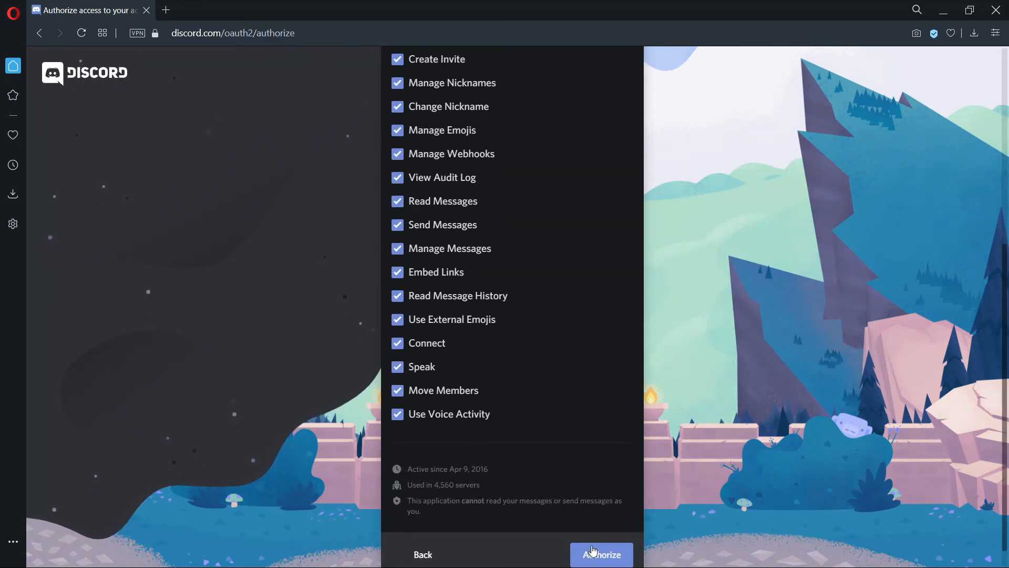
left_click(600, 554)
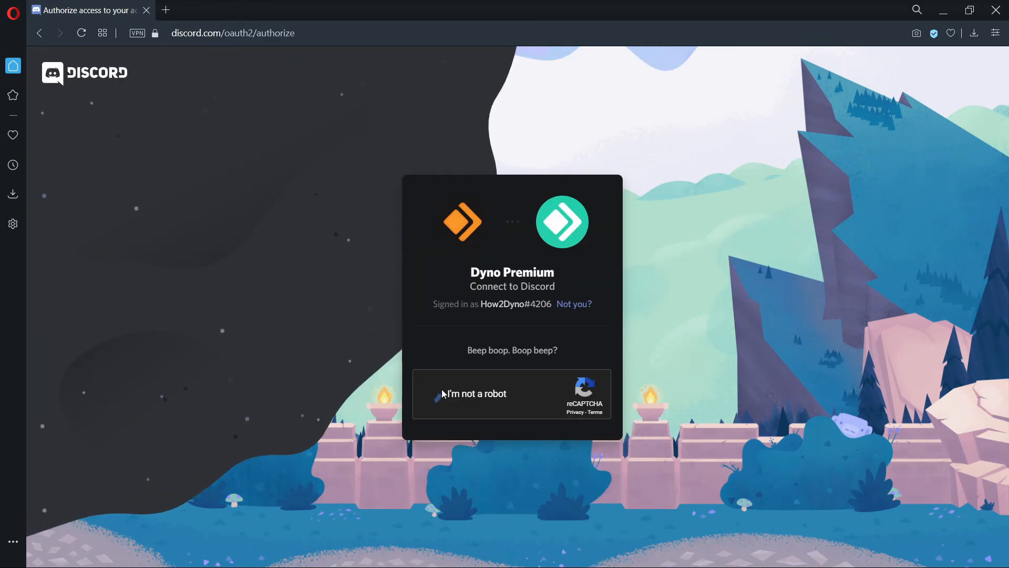
left_click(435, 393)
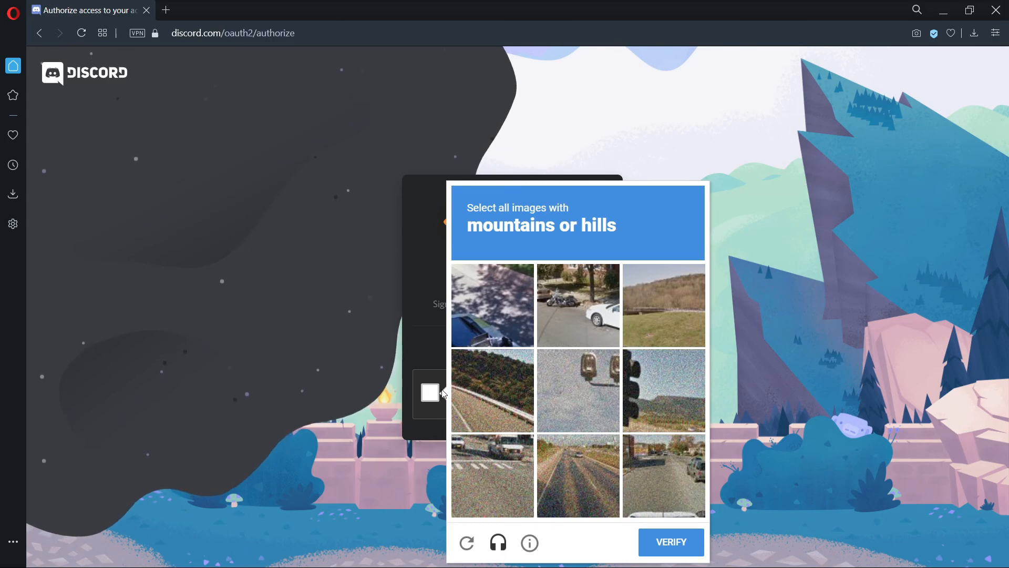
- Select the three hill images and verify the captcha challenge
left_click(492, 389)
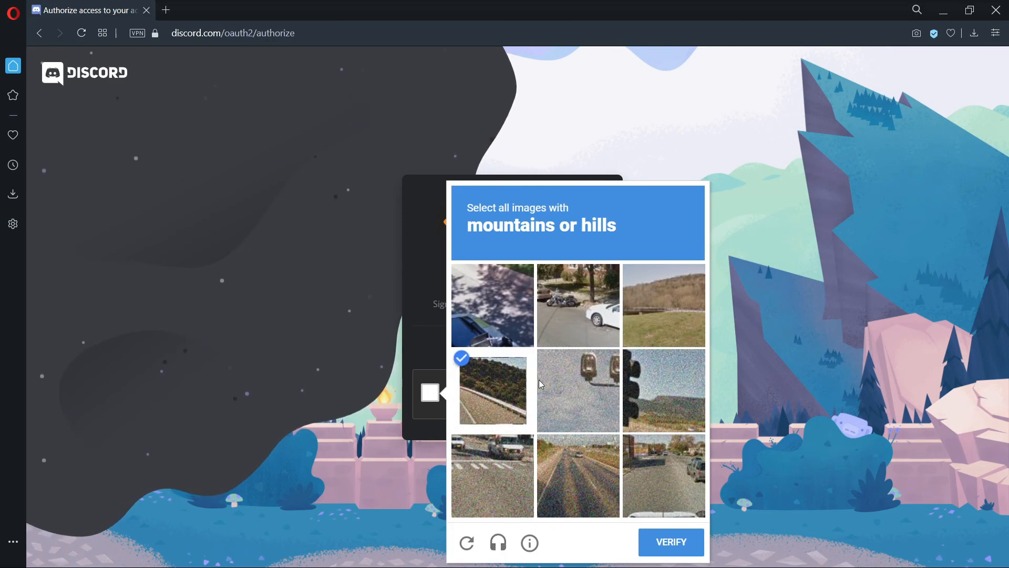
left_click(663, 304)
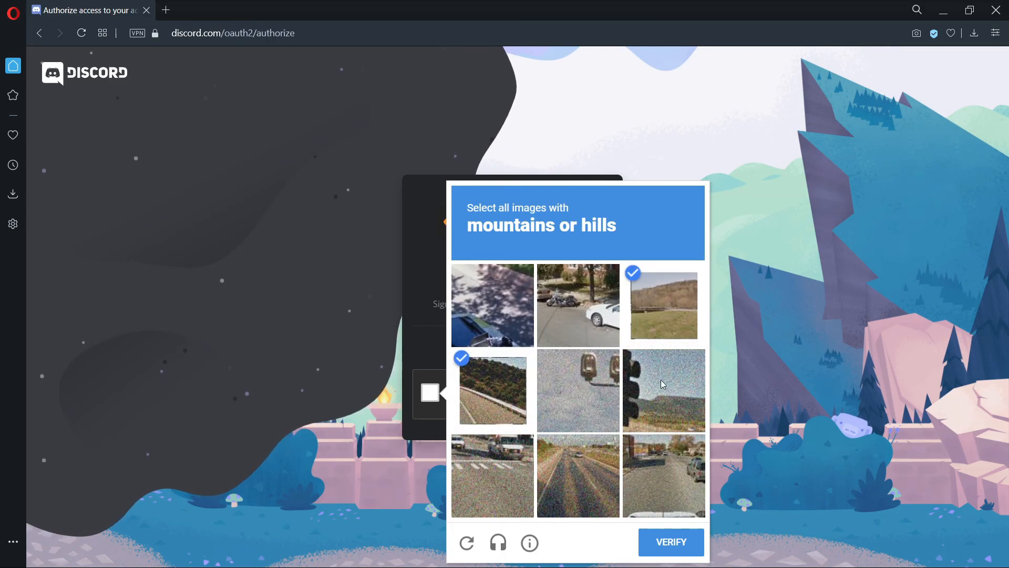
left_click(663, 389)
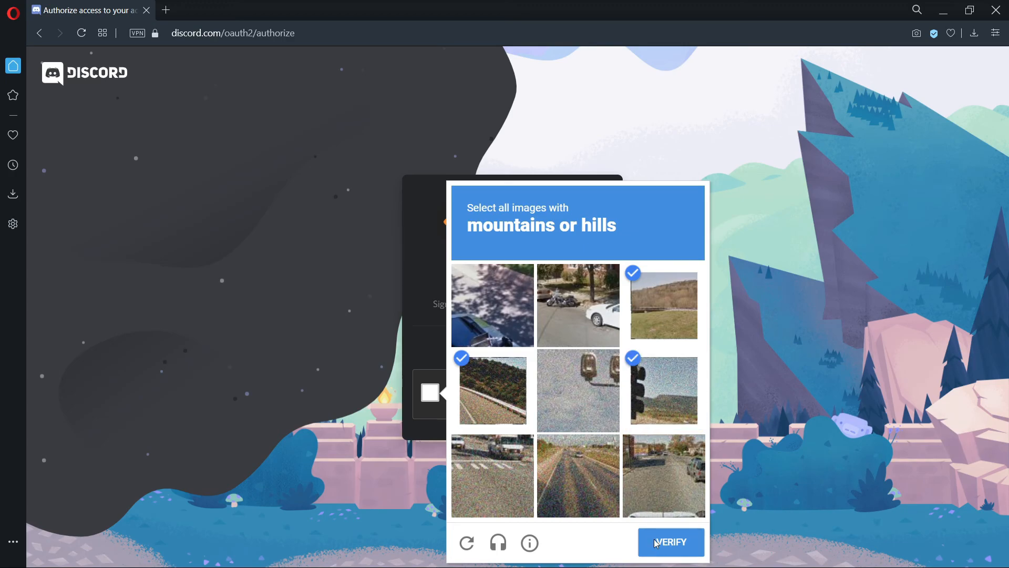
left_click(670, 541)
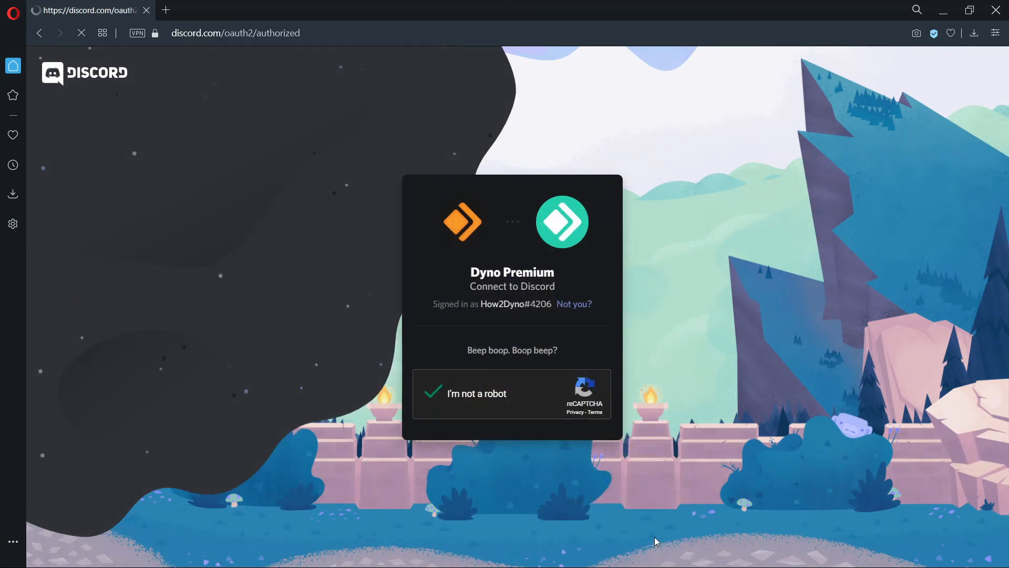
left_click(433, 393)
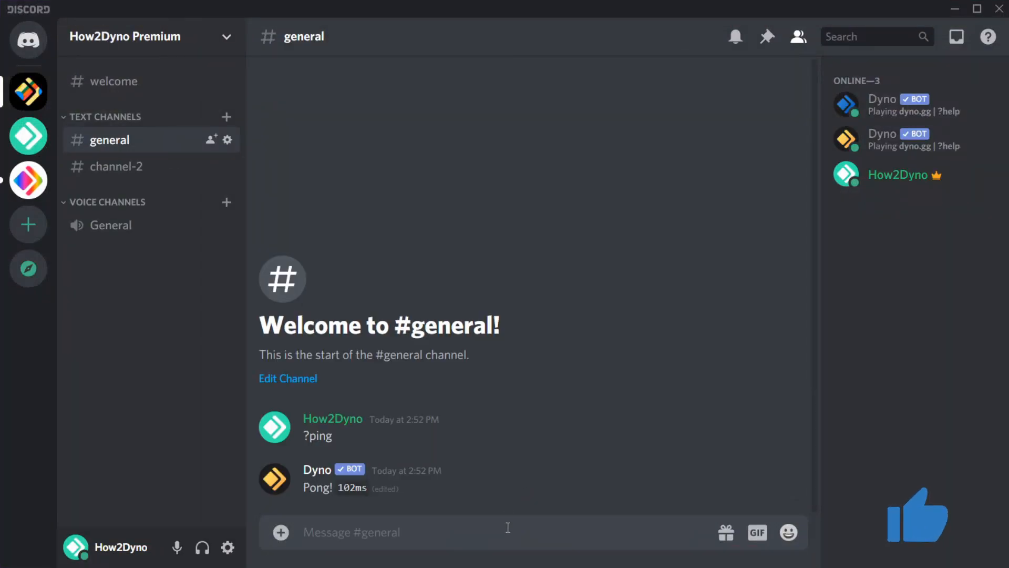
- Type '?info' in #general to test the Premium bot
type("?")
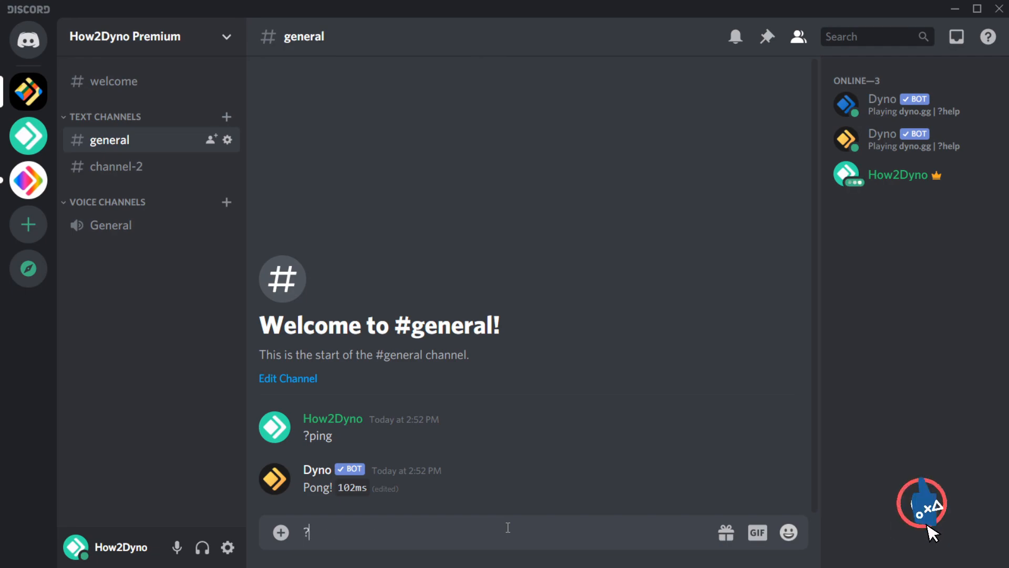
type("info")
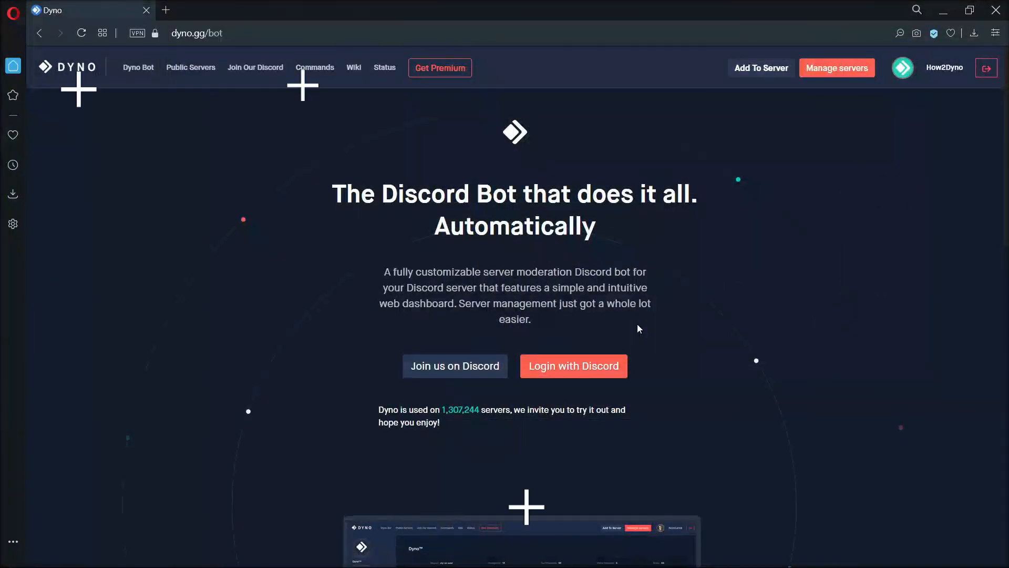
- Open Manage servers and select the How2Dyno Premium server
left_click(836, 68)
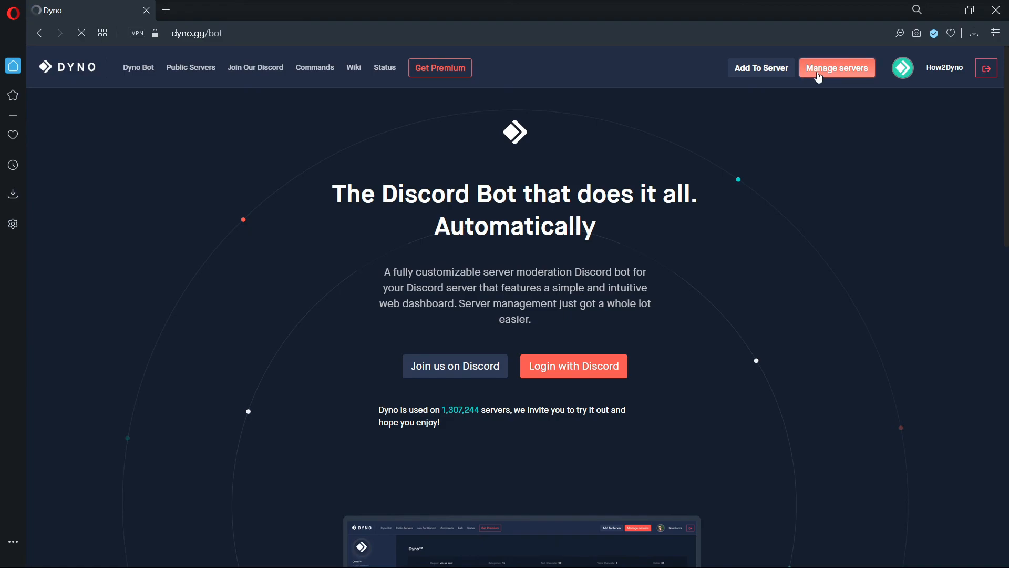
left_click(836, 67)
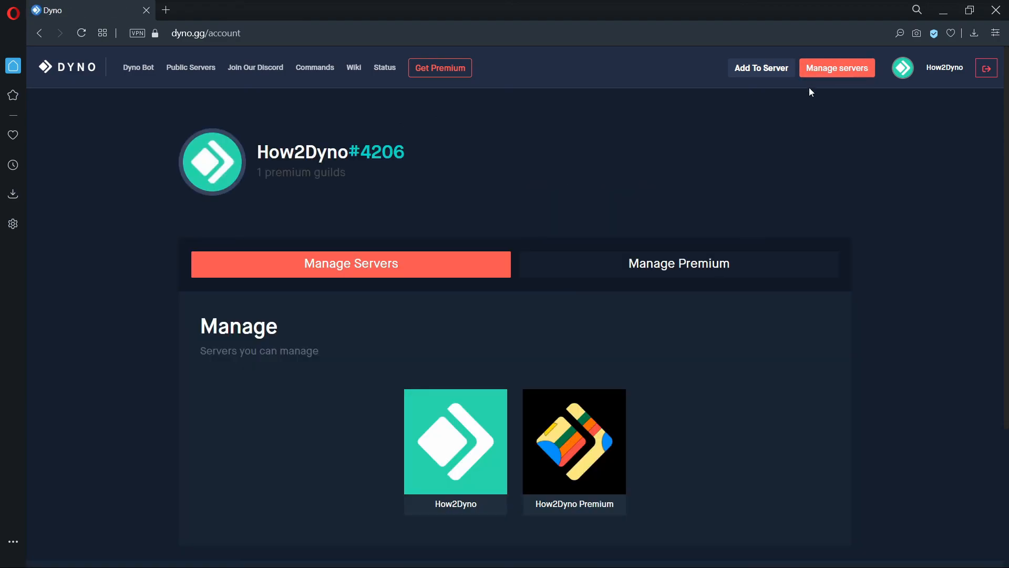
left_click(837, 68)
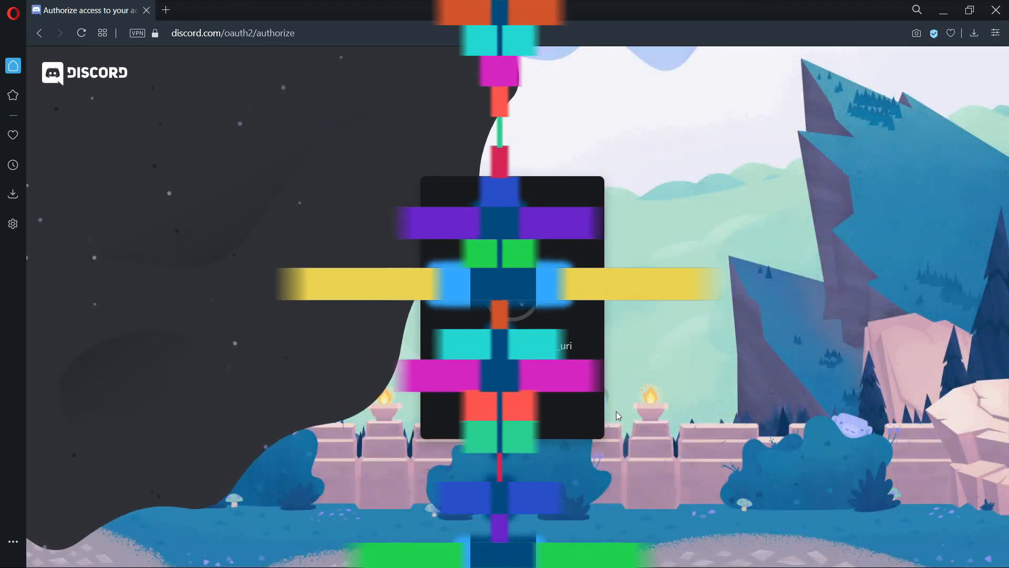